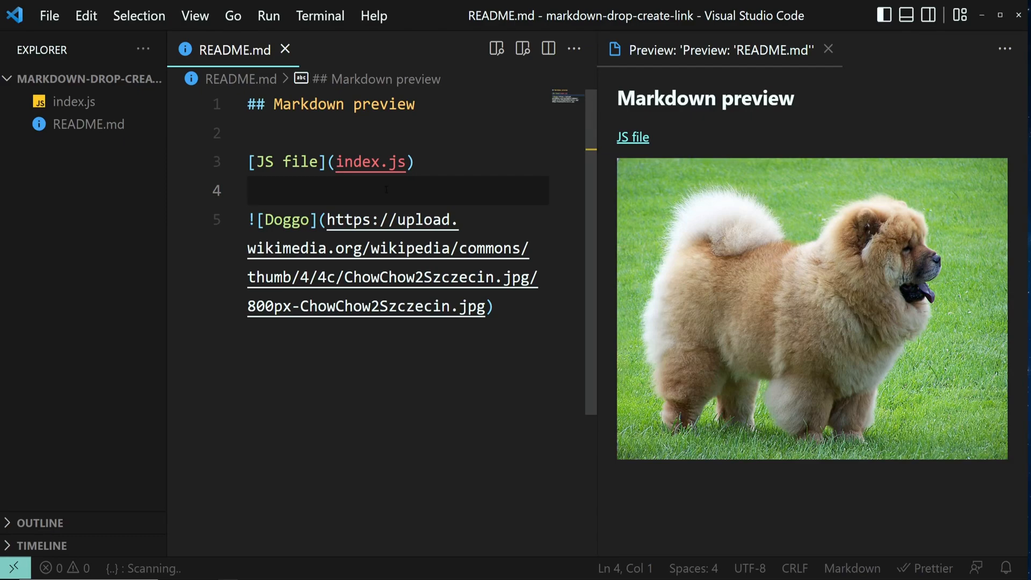
Add a [JS](index.js) link on line 3 and open the Markdown preview to the side
click(828, 50)
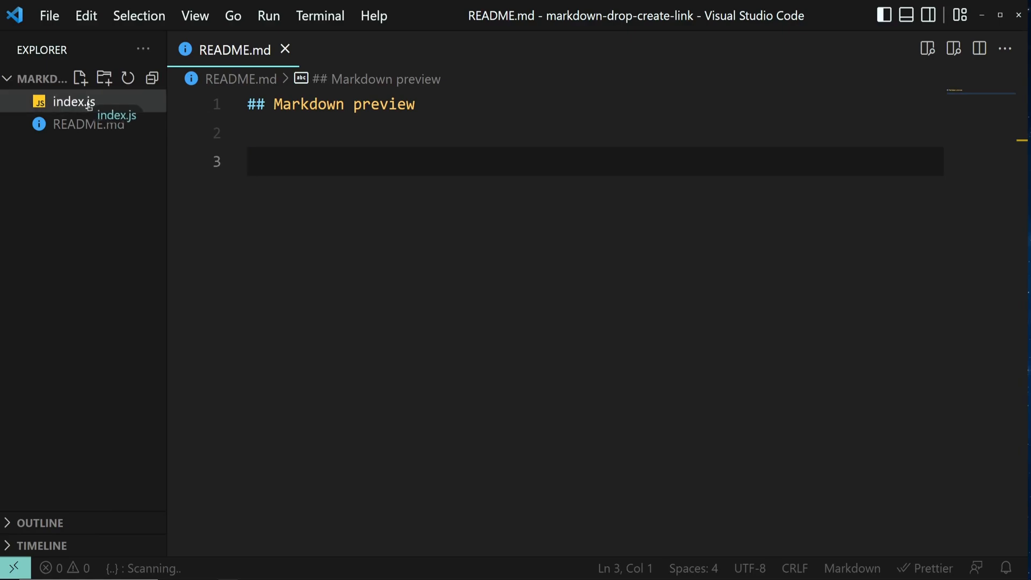
drag(73, 102, 290, 164)
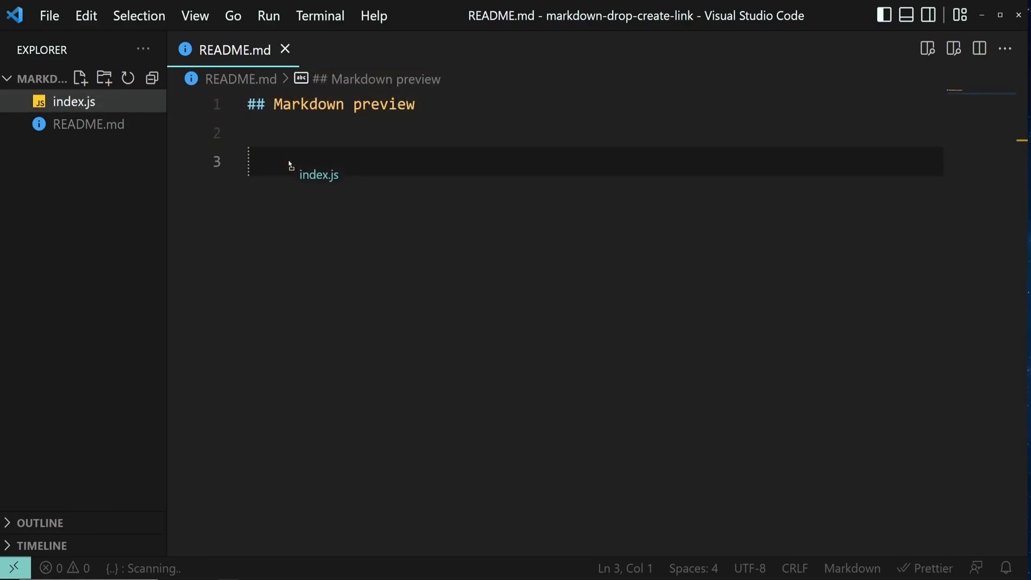
drag(73, 102, 295, 161)
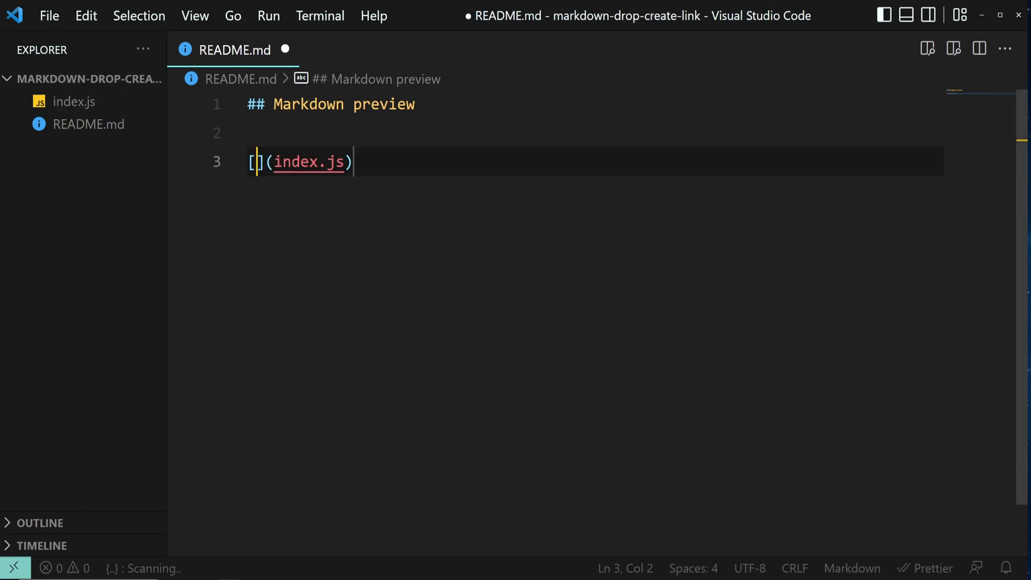
text(JS)
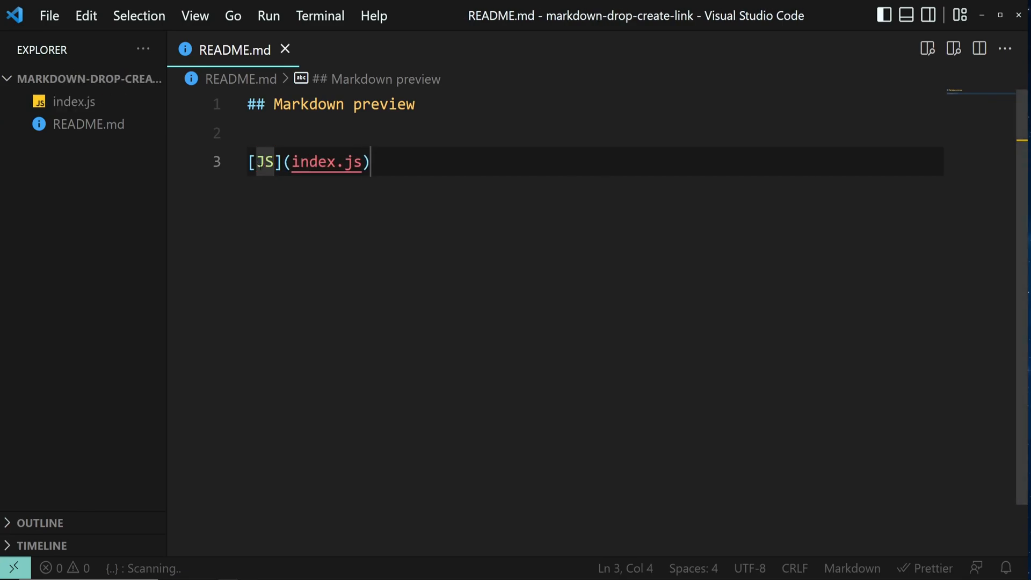
key(Ctrl+k)
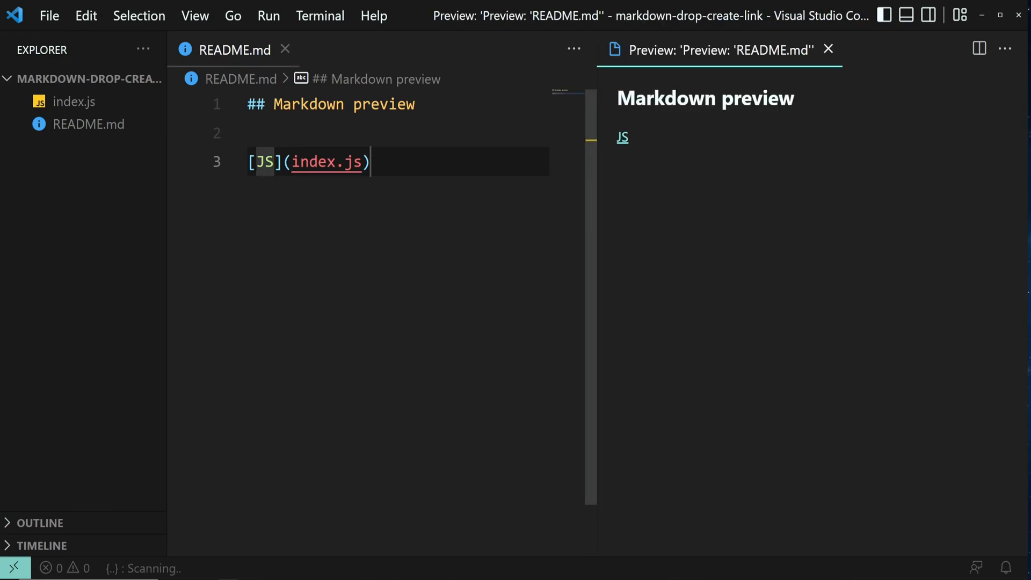
mouse_move(622, 137)
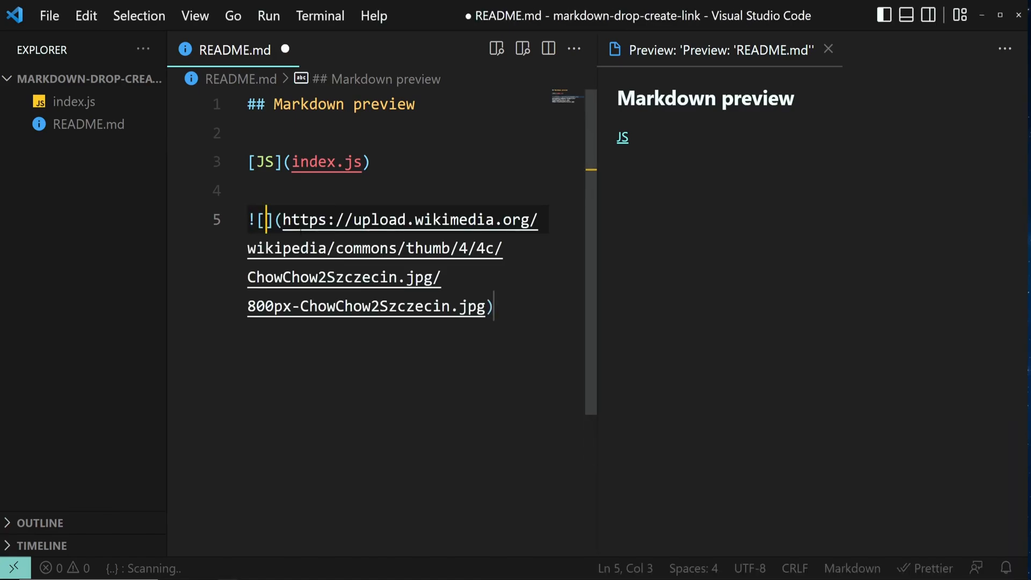
Caption the Chow Chow image link on line 5 'Doggo' and save README.md
text(Doggo)
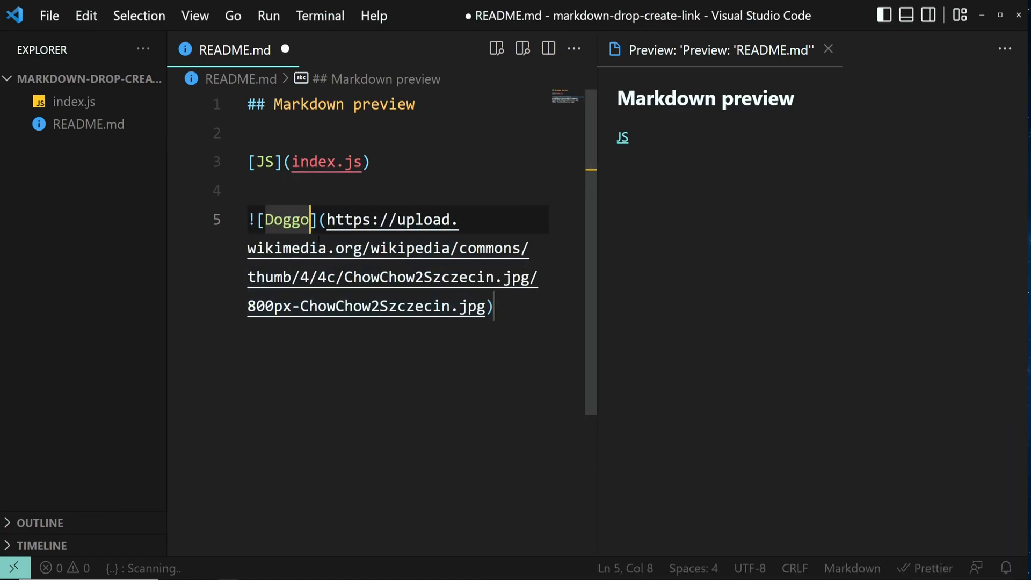
key(ctrl+s)
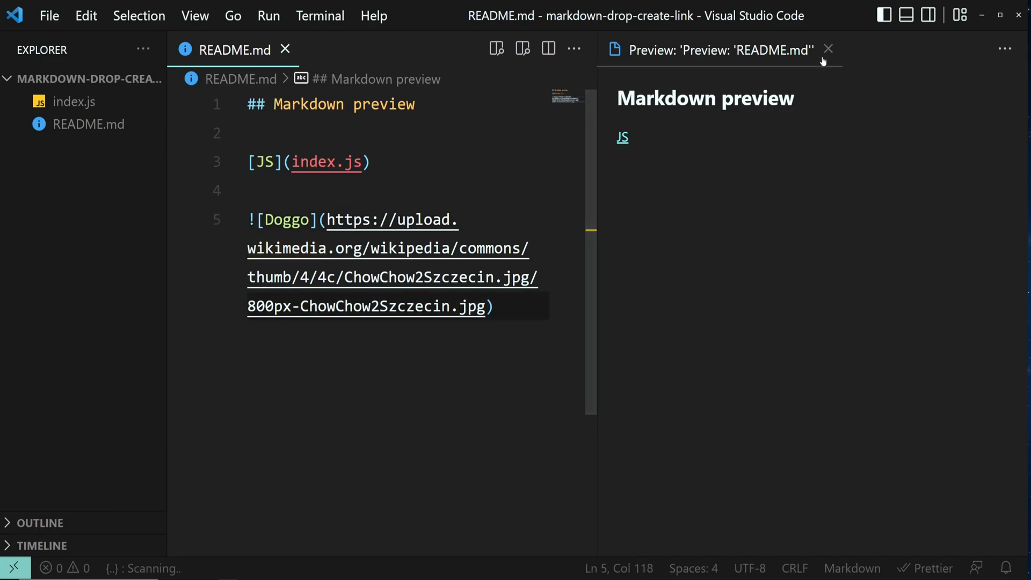
Replace the outdated preview with a fresh side preview, then return to the README editor
click(829, 49)
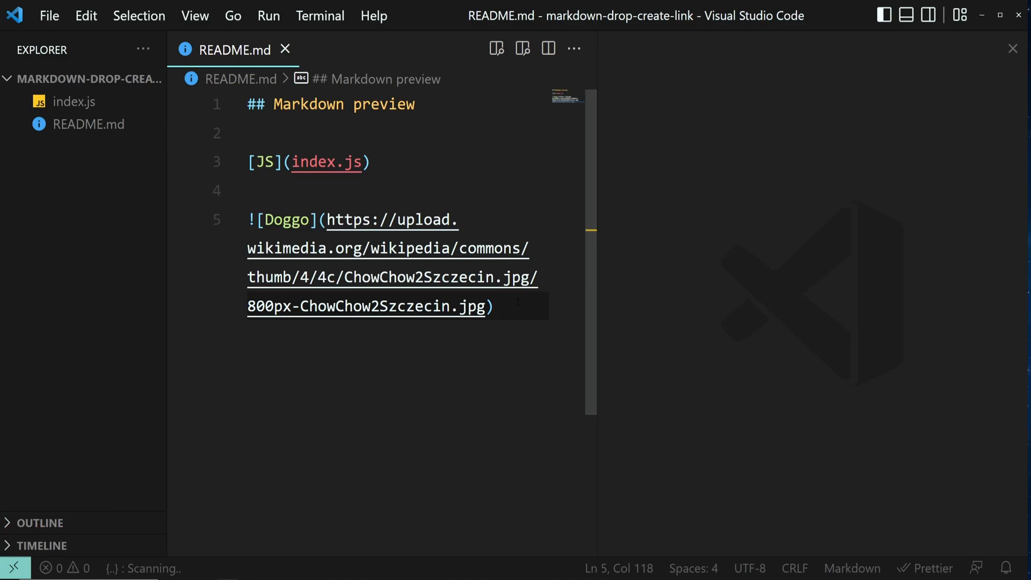
click(522, 48)
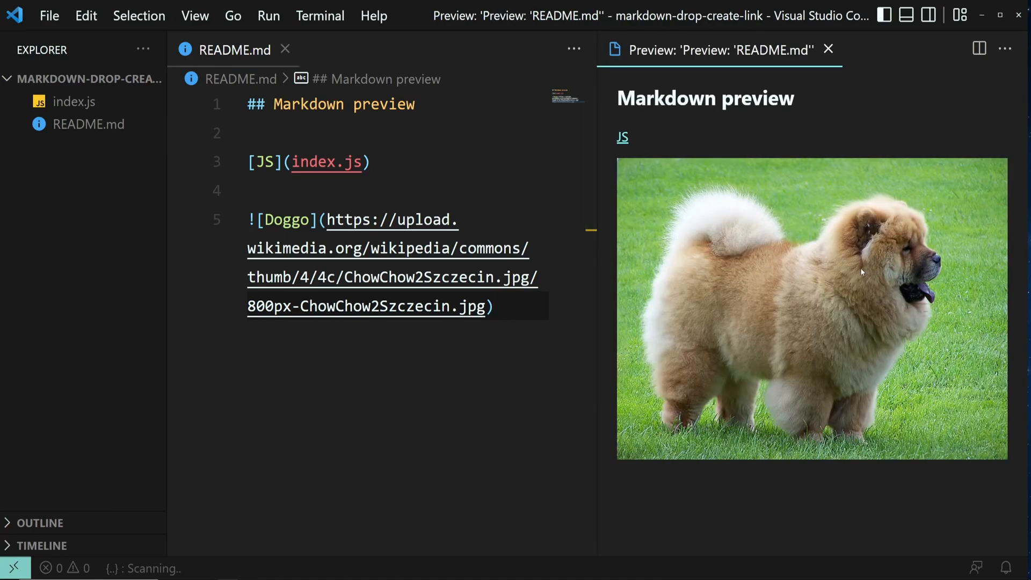
click(493, 307)
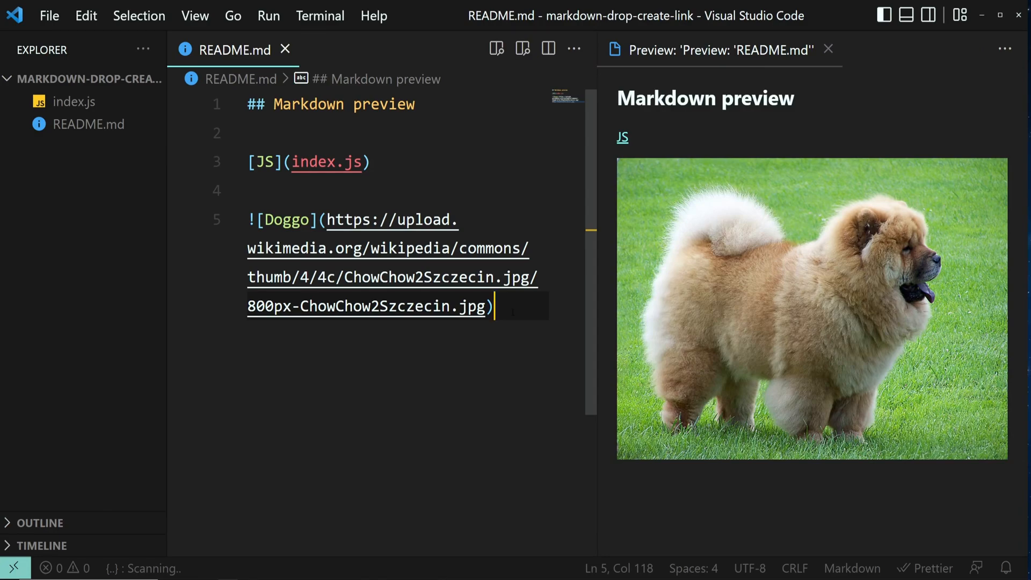